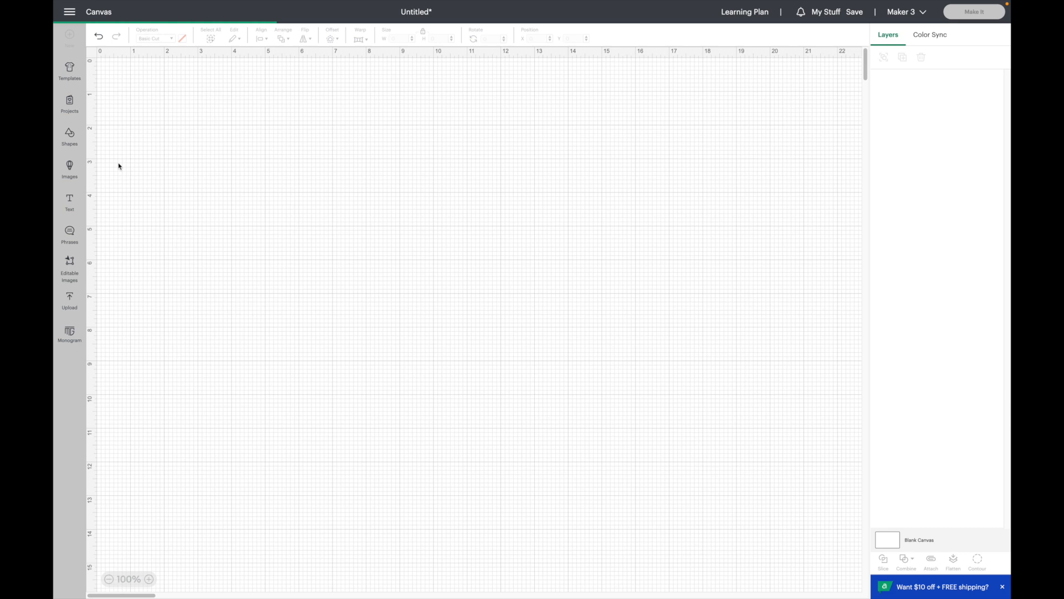
# Step: Send the Cinco de Mayo design to the Make screen with a single Basic Cut mat
pyautogui.click(973, 11)
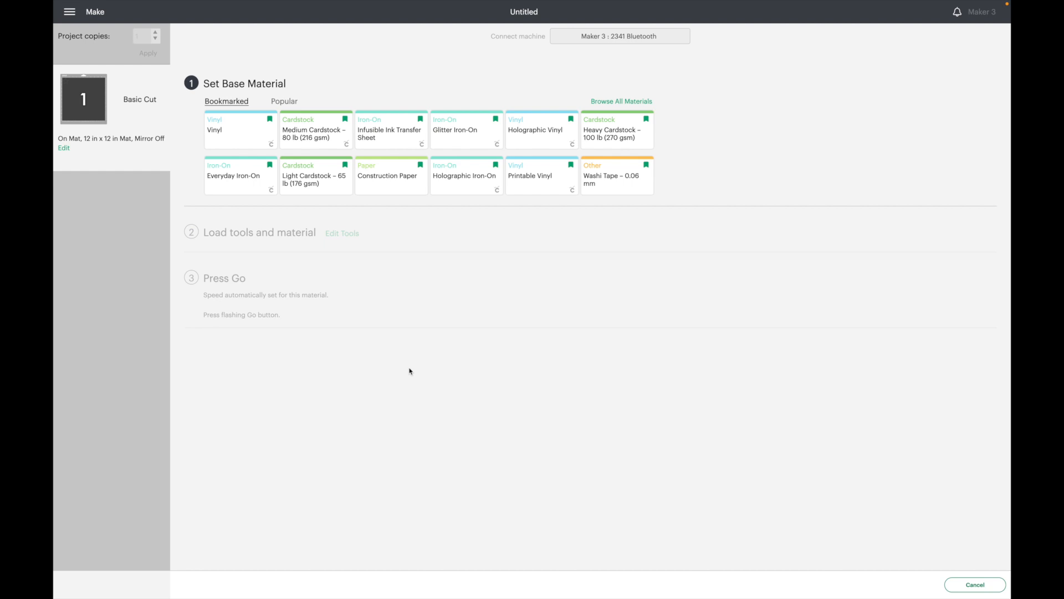
pyautogui.click(974, 584)
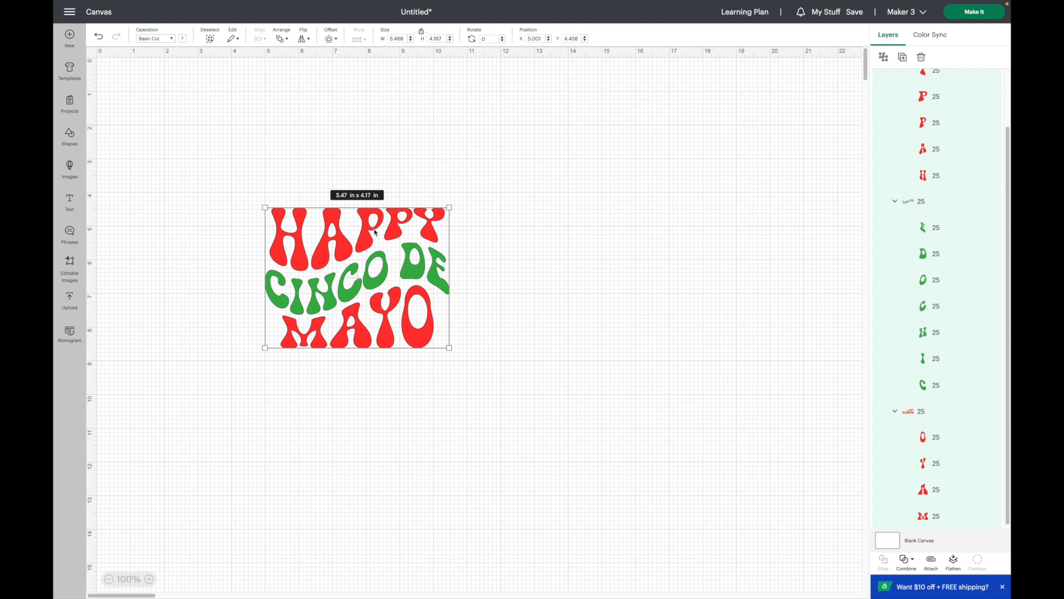
# Step: Weld the Happy Cinco de Mayo letters into one solid red layer
pyautogui.click(922, 558)
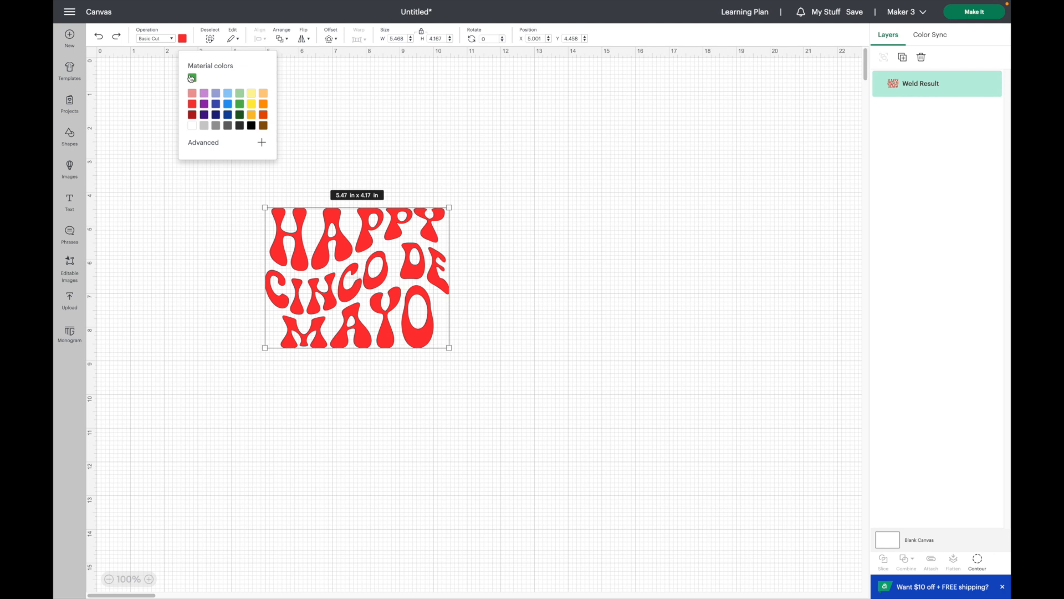
# Step: Recolour the welded design green, mirror its mat and choose Everyday Iron-On at More pressure
pyautogui.click(974, 11)
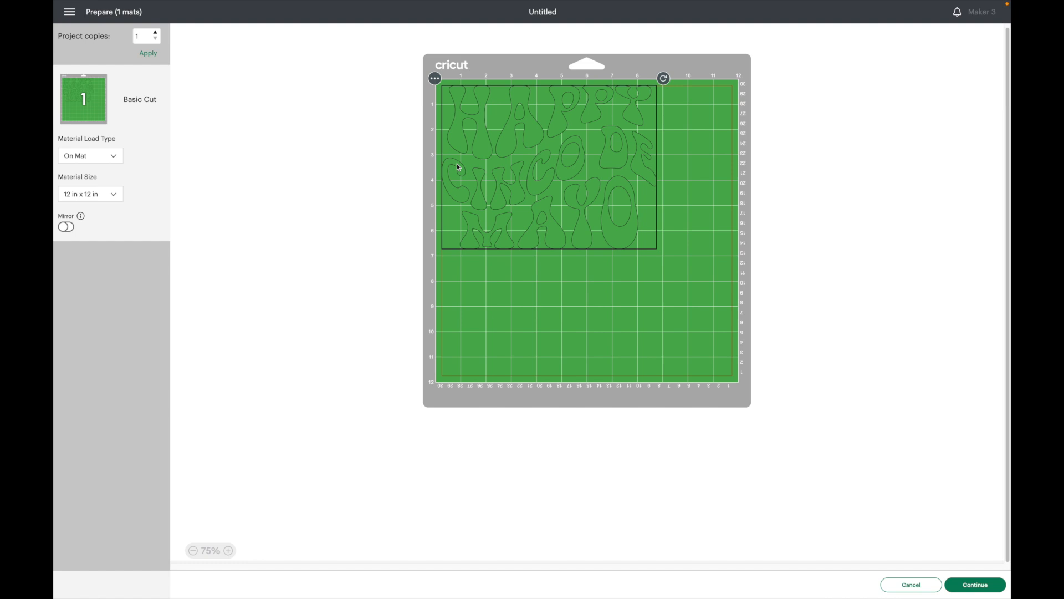
pyautogui.click(975, 584)
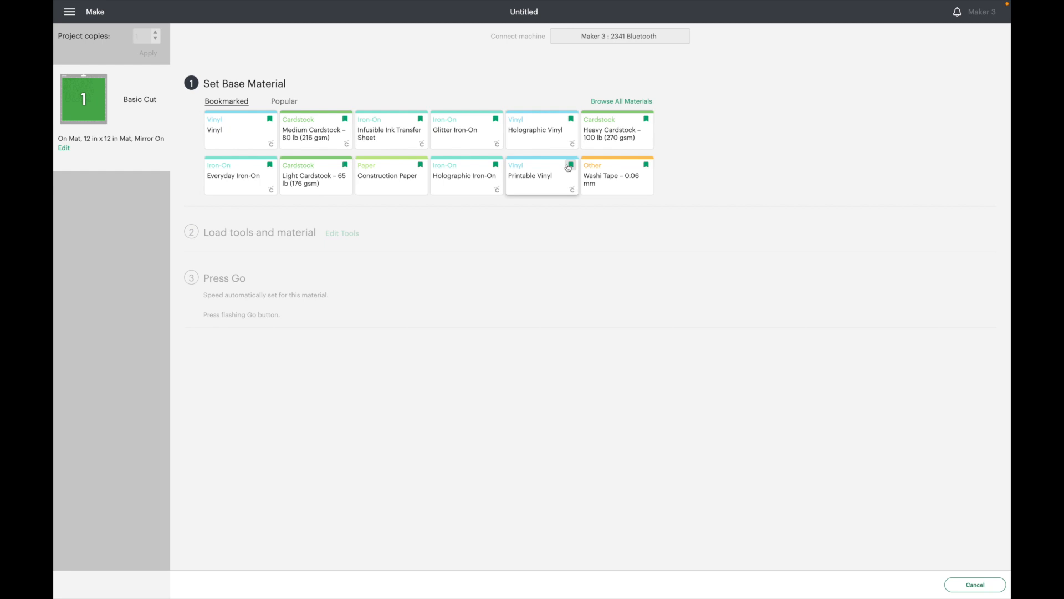
pyautogui.click(240, 175)
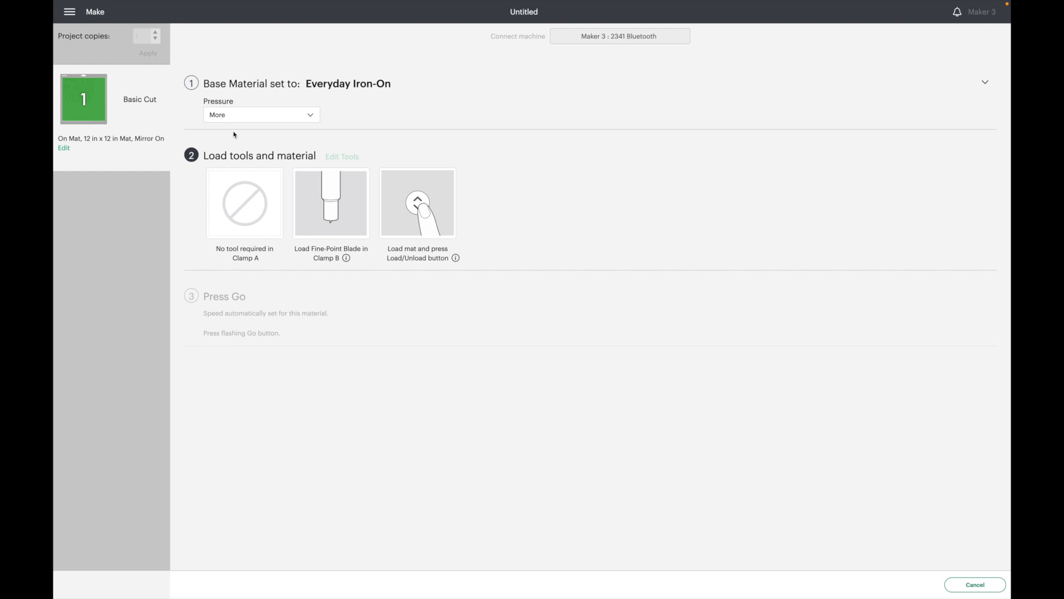
pyautogui.click(974, 584)
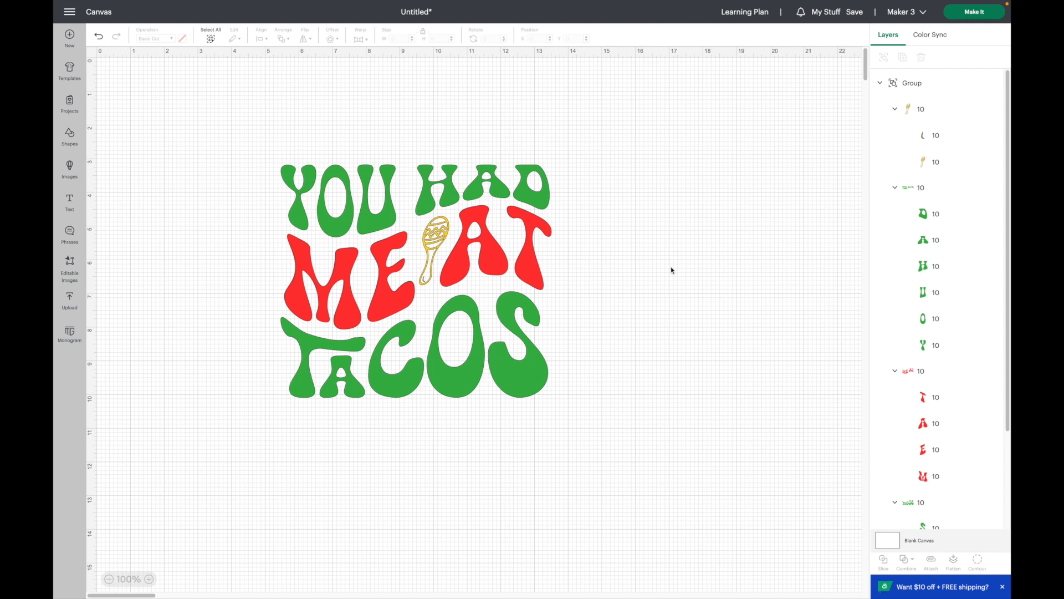
# Step: Hide the maraca layer and recolour the tacos design yellow with 'Me At' in green
pyautogui.click(994, 108)
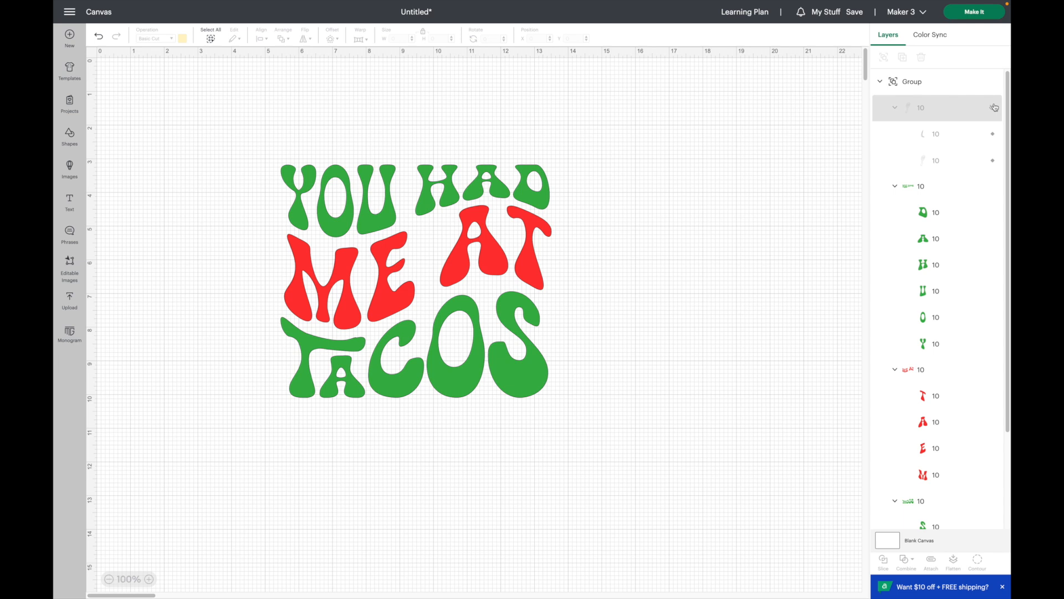
pyautogui.click(911, 81)
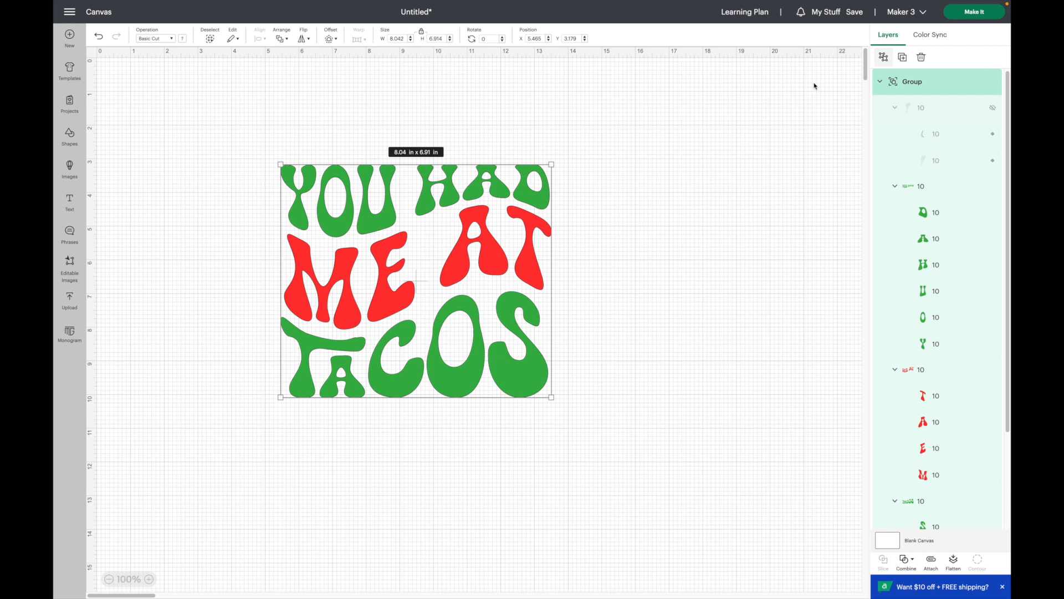
pyautogui.click(181, 38)
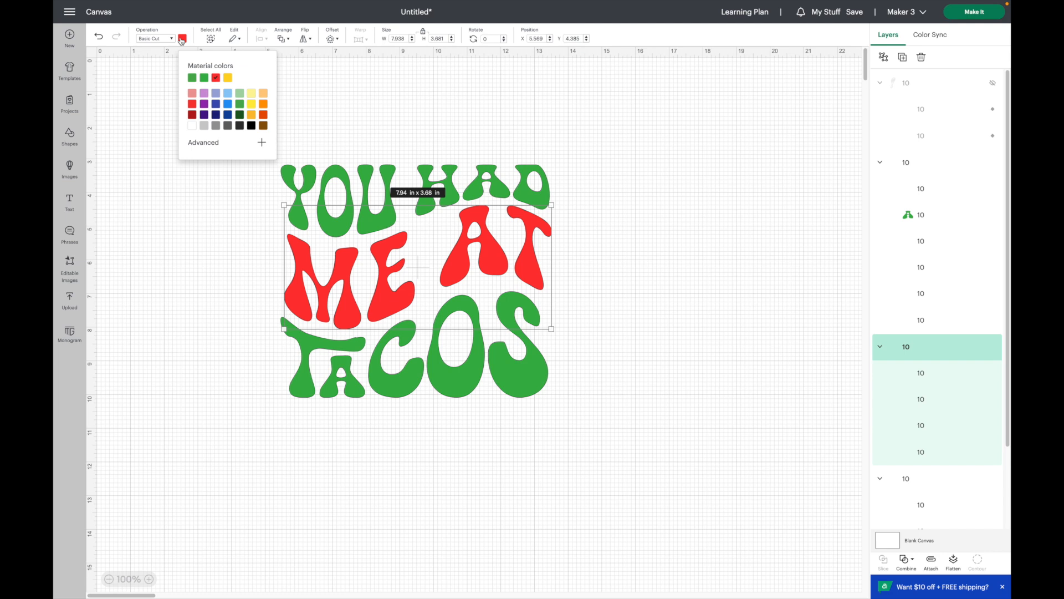
pyautogui.click(191, 77)
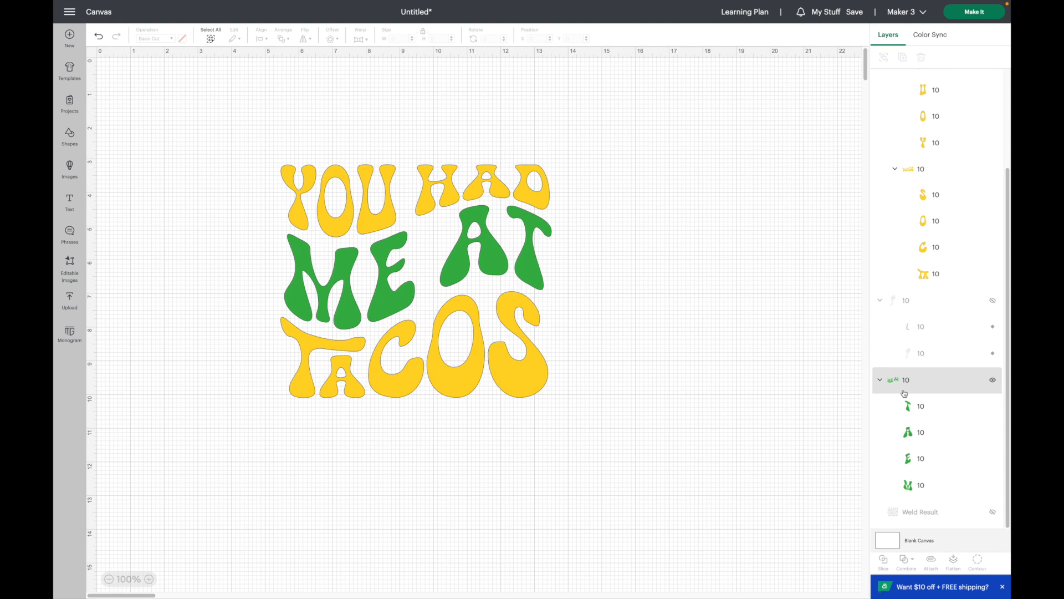
# Step: Send the tacos design to yellow and green mats, mirroring the yellow mat for Everyday Iron-On
pyautogui.click(973, 11)
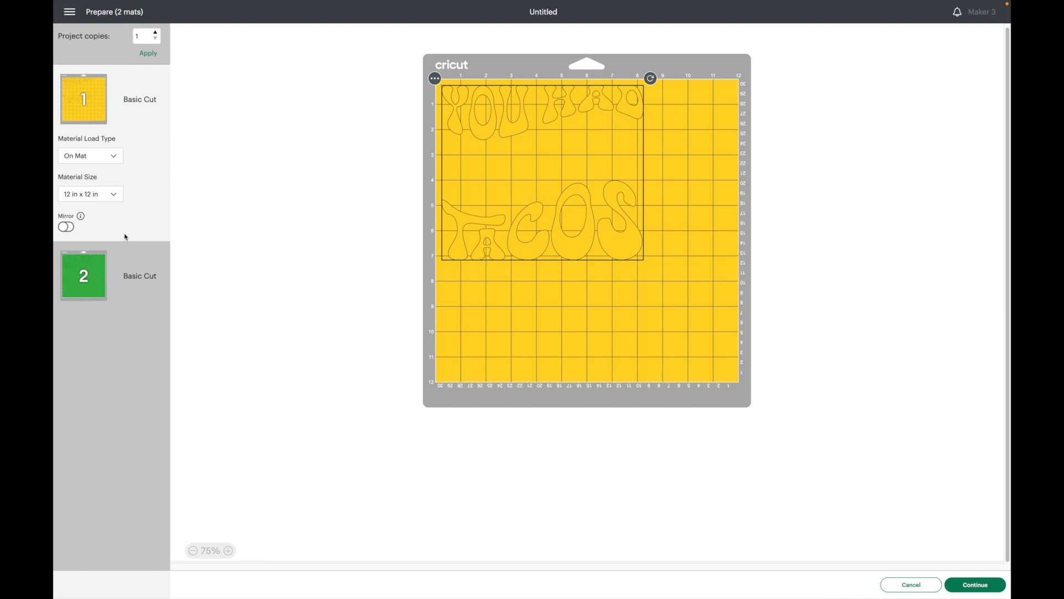
pyautogui.click(974, 584)
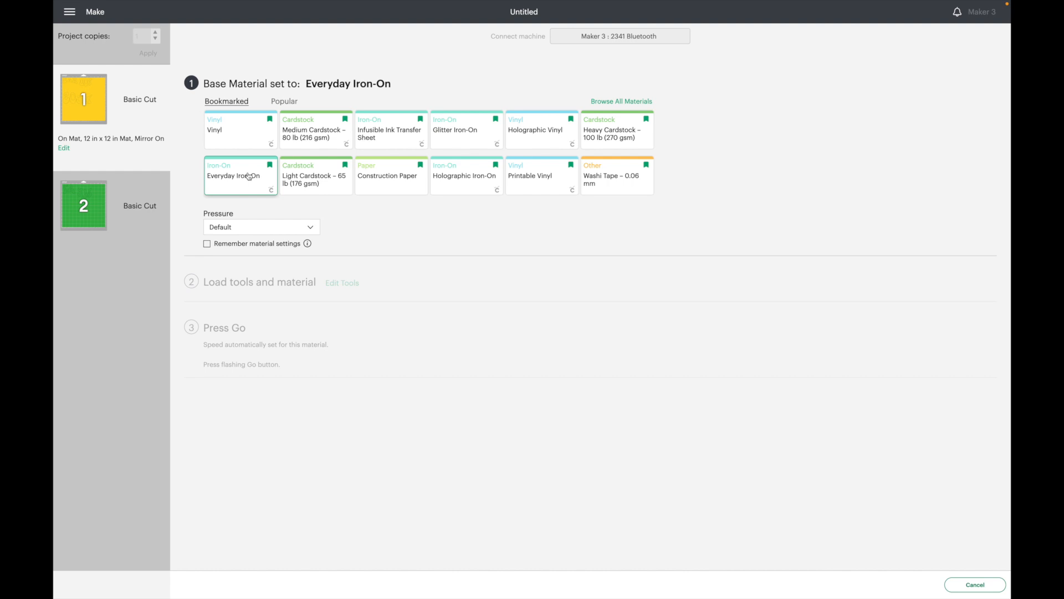